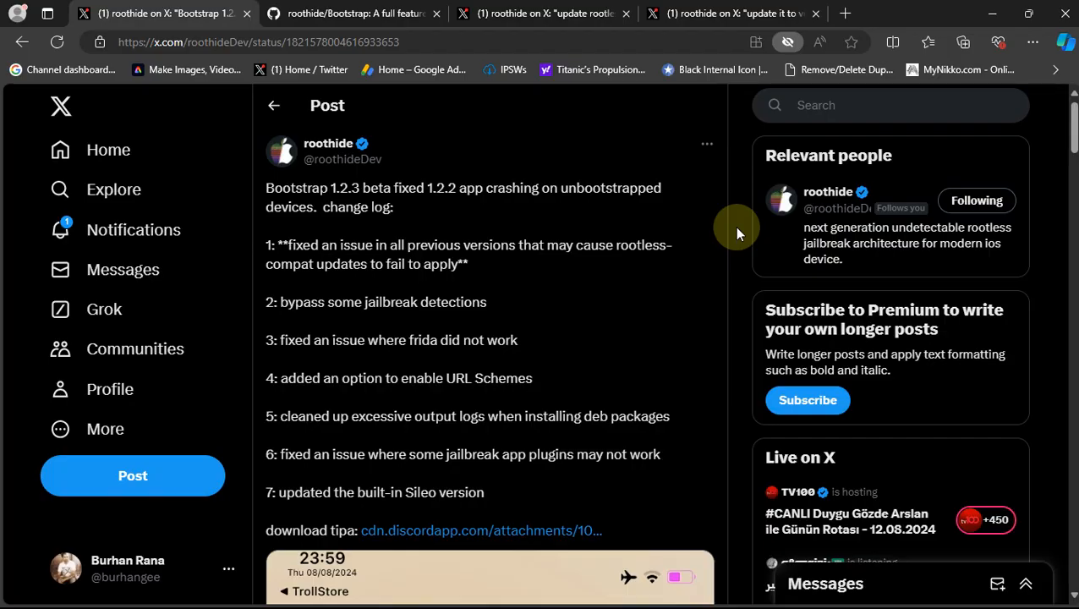
pyautogui.moveTo(578, 306)
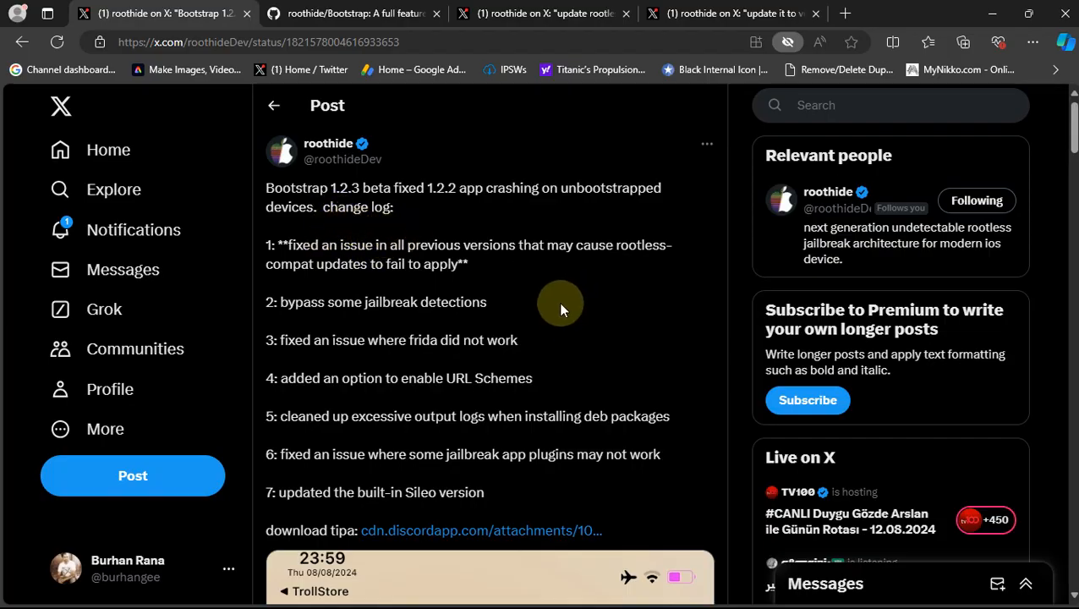
# Scroll the roothide timeline to the Filza 0.4-15 update post and bring it up.
pyautogui.click(346, 14)
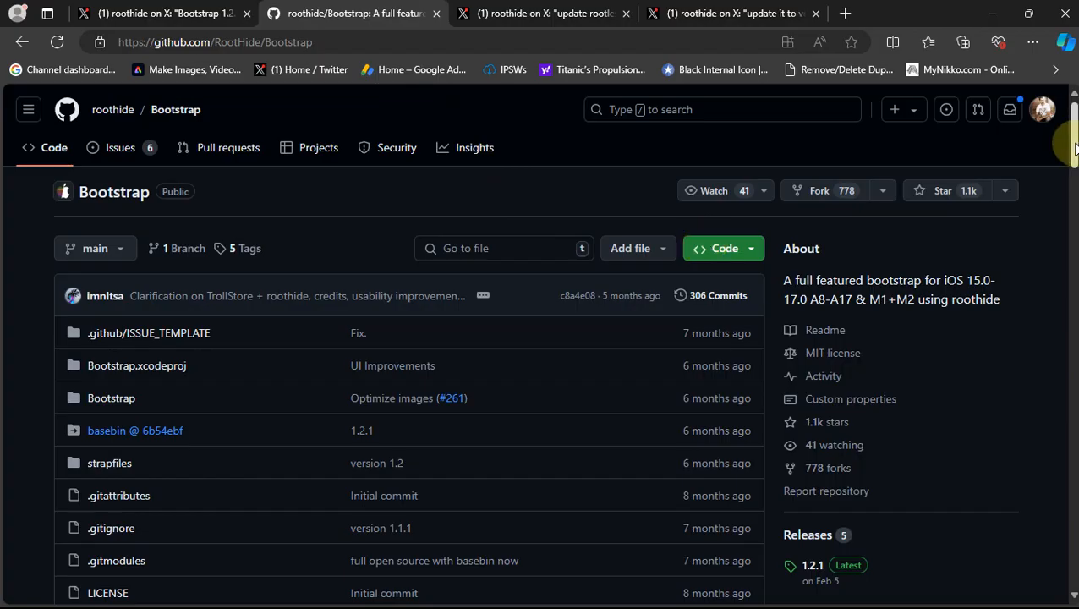
pyautogui.scroll(-3)
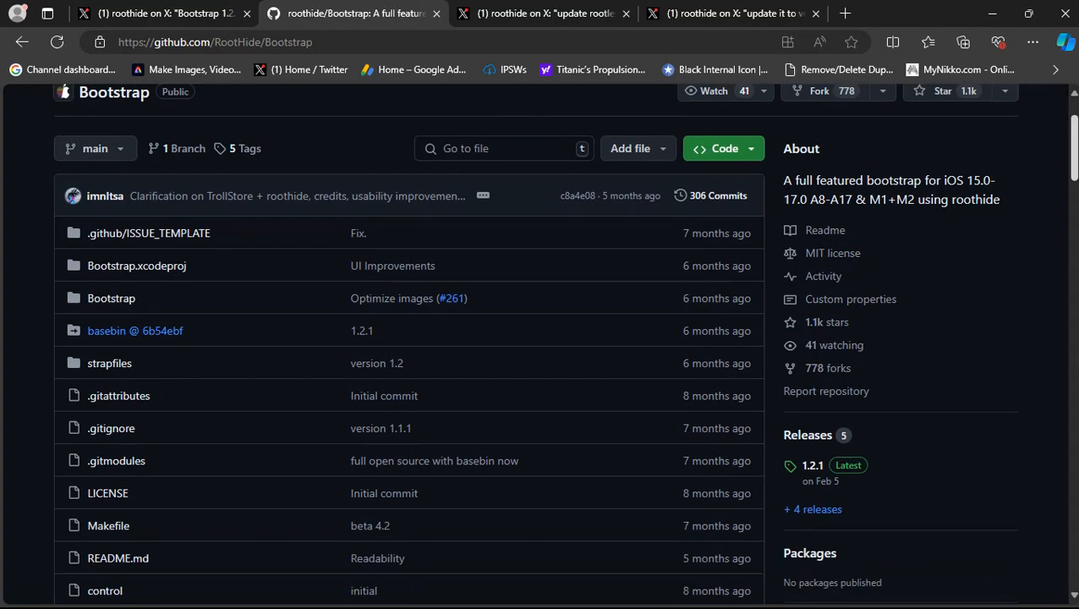
pyautogui.scroll(-3)
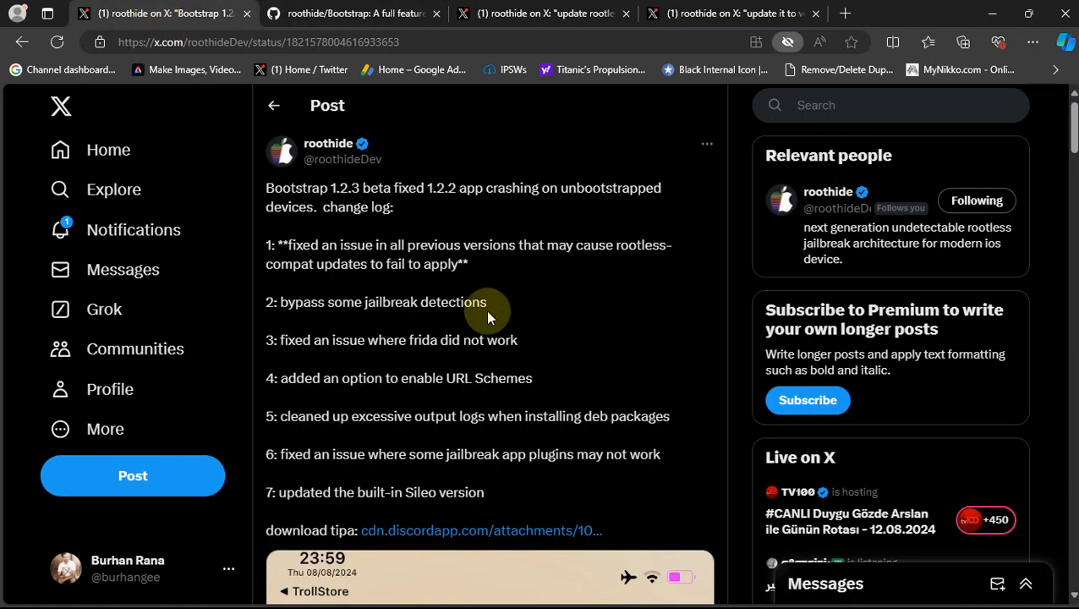
pyautogui.moveTo(514, 330)
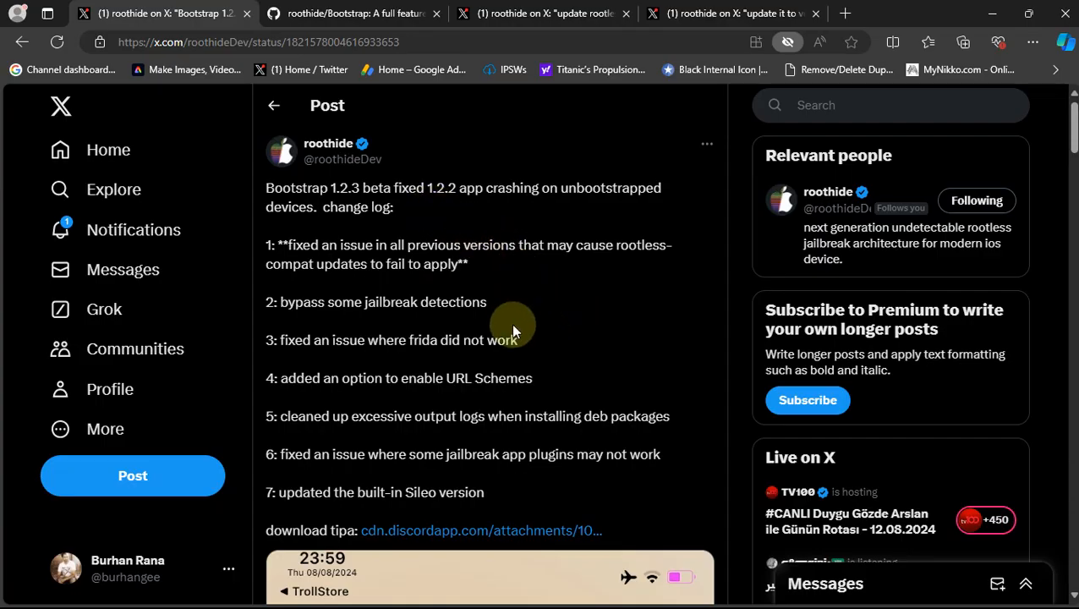
pyautogui.moveTo(420, 359)
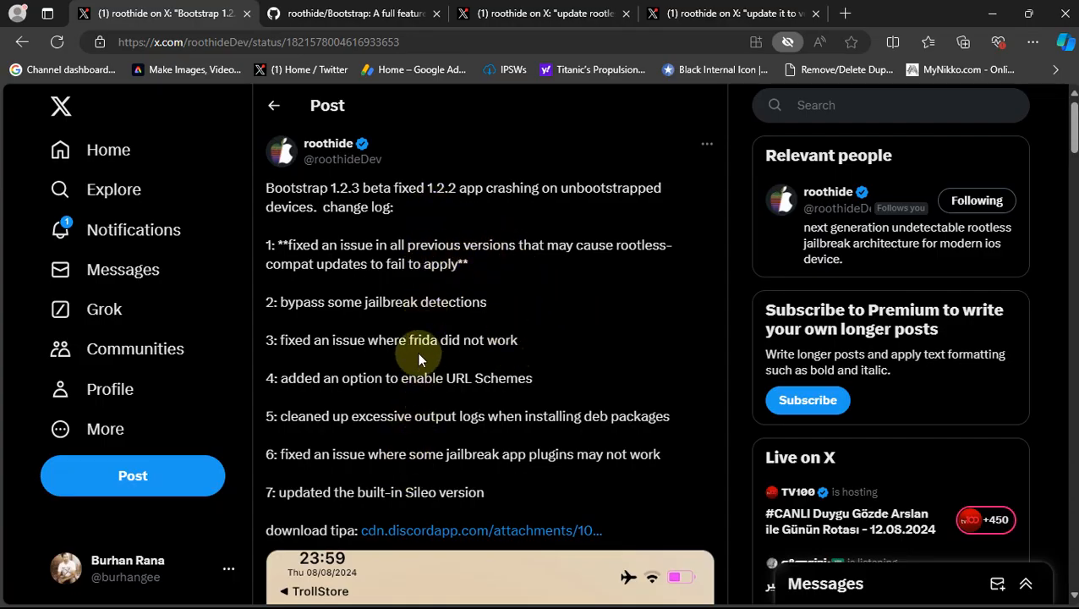
pyautogui.moveTo(548, 355)
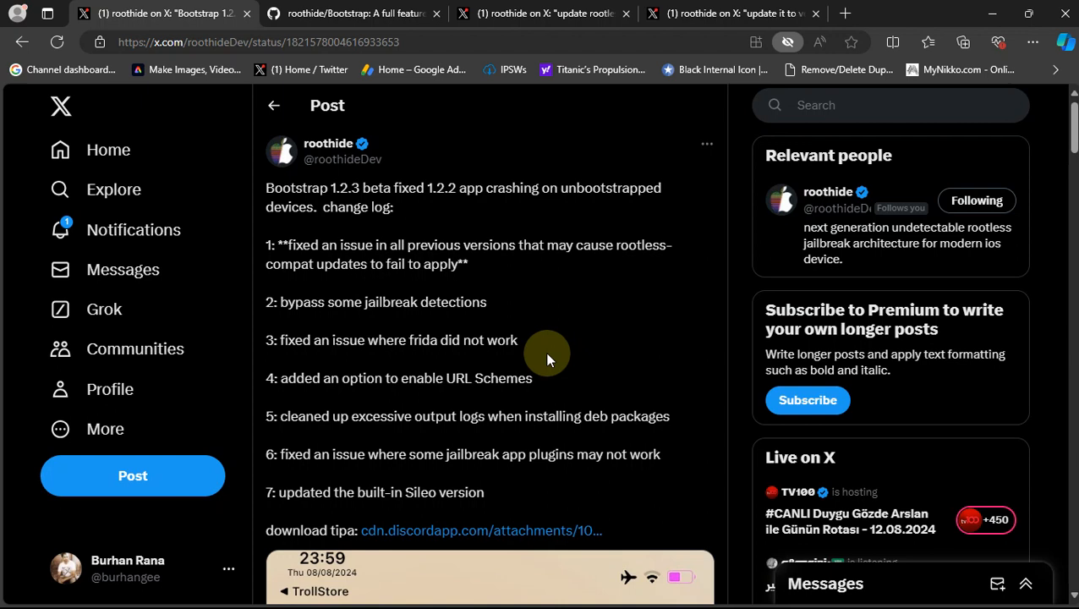
pyautogui.doubleClick(379, 491)
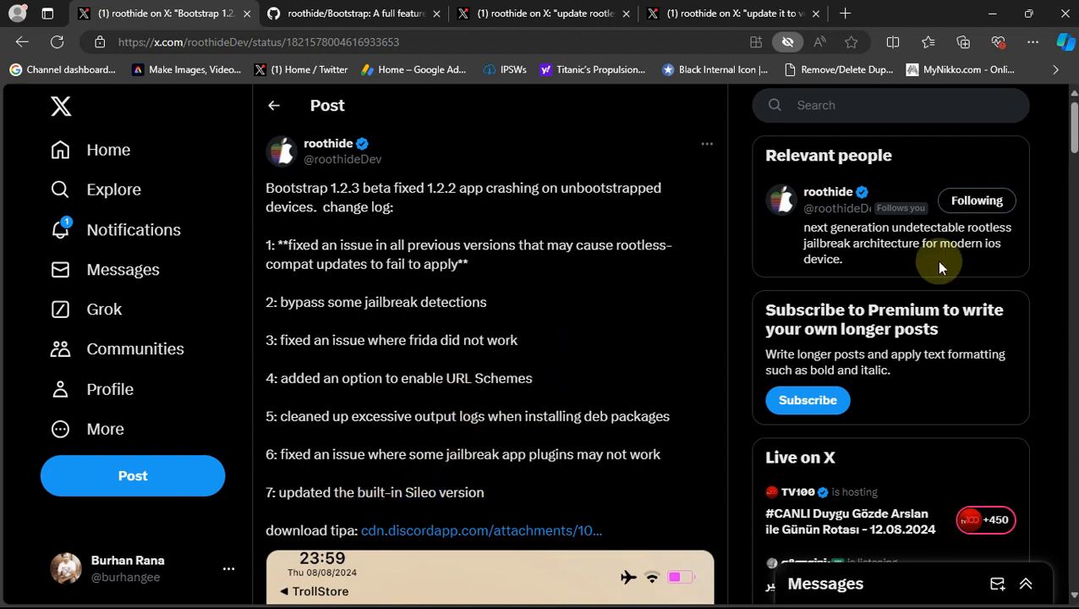
pyautogui.moveTo(632, 313)
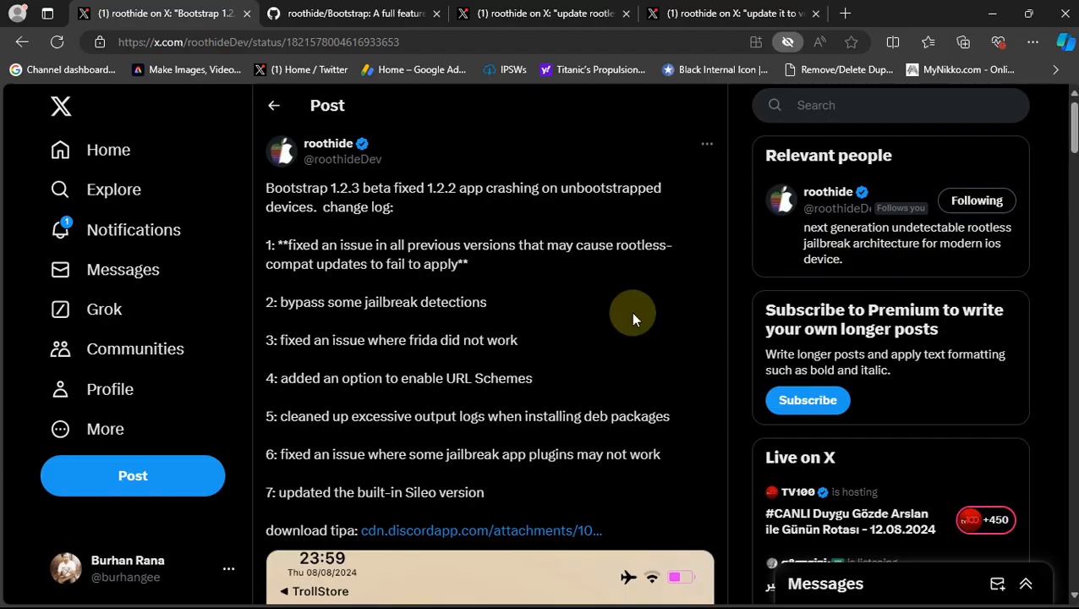
pyautogui.moveTo(590, 303)
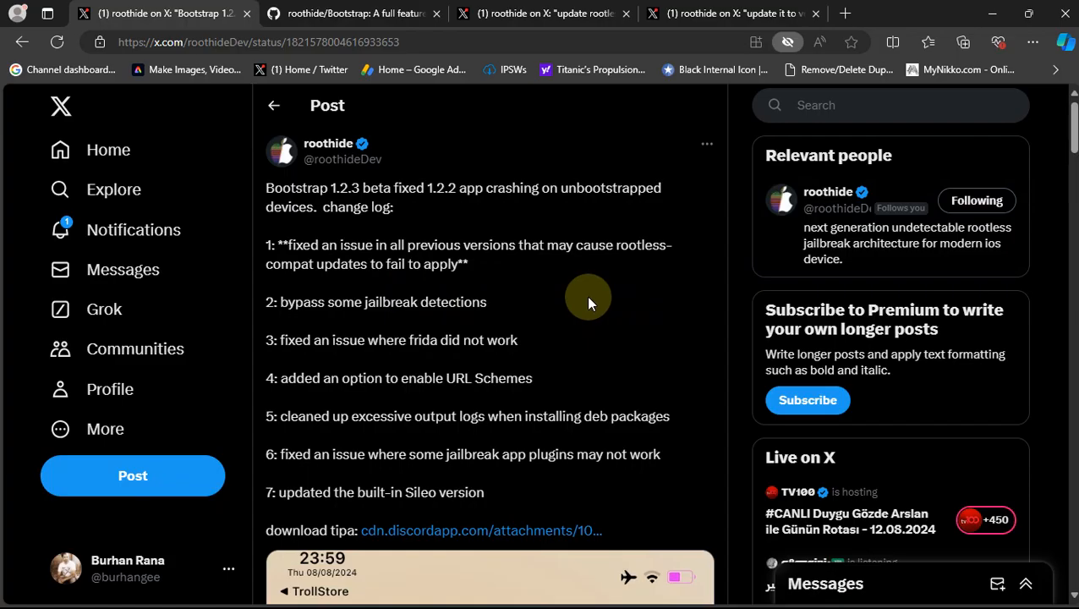
pyautogui.moveTo(595, 322)
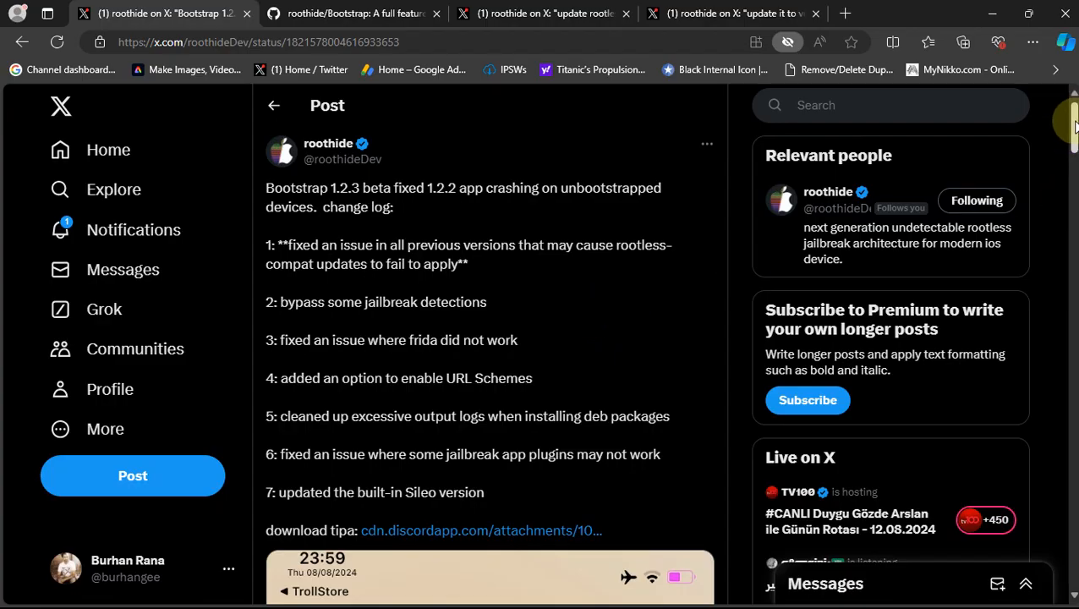
# Look through the post's Sileo and Filza screenshots, then switch to the Bootstrap GitHub tab.
pyautogui.scroll(-3)
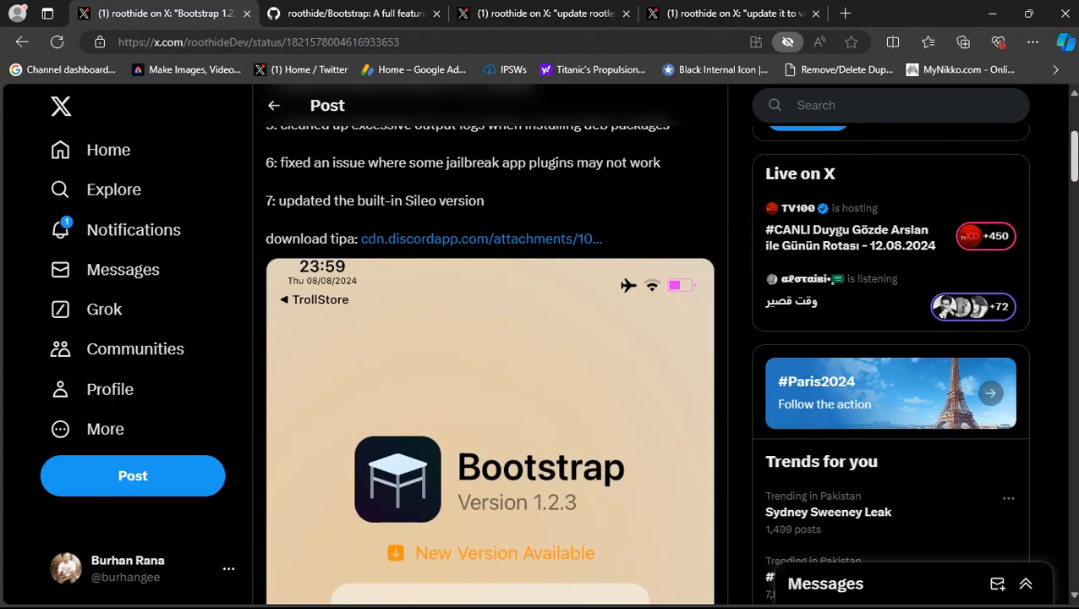
pyautogui.scroll(-3)
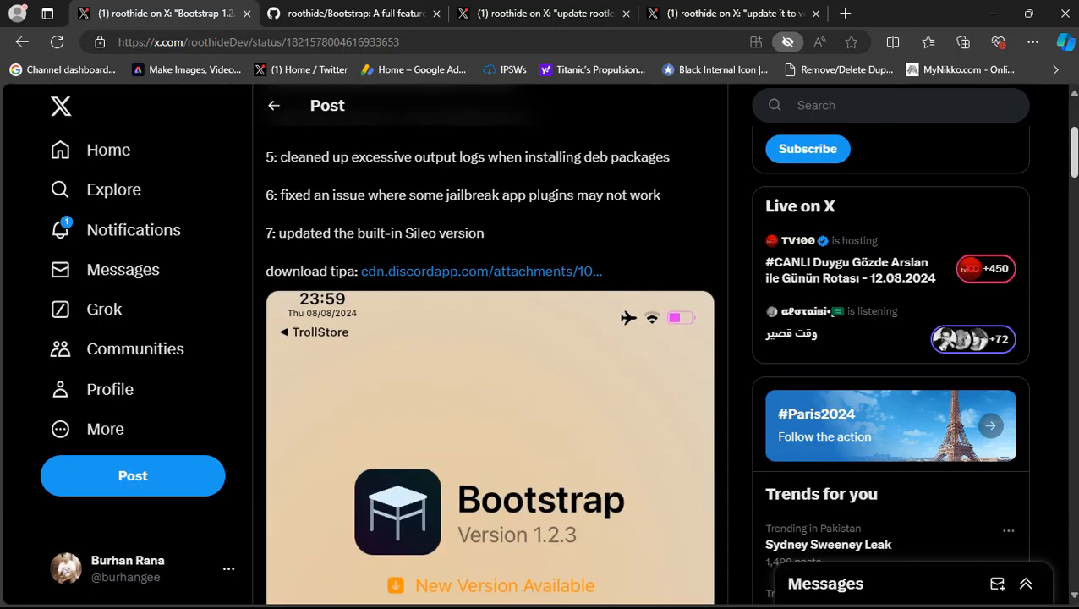
pyautogui.scroll(-3)
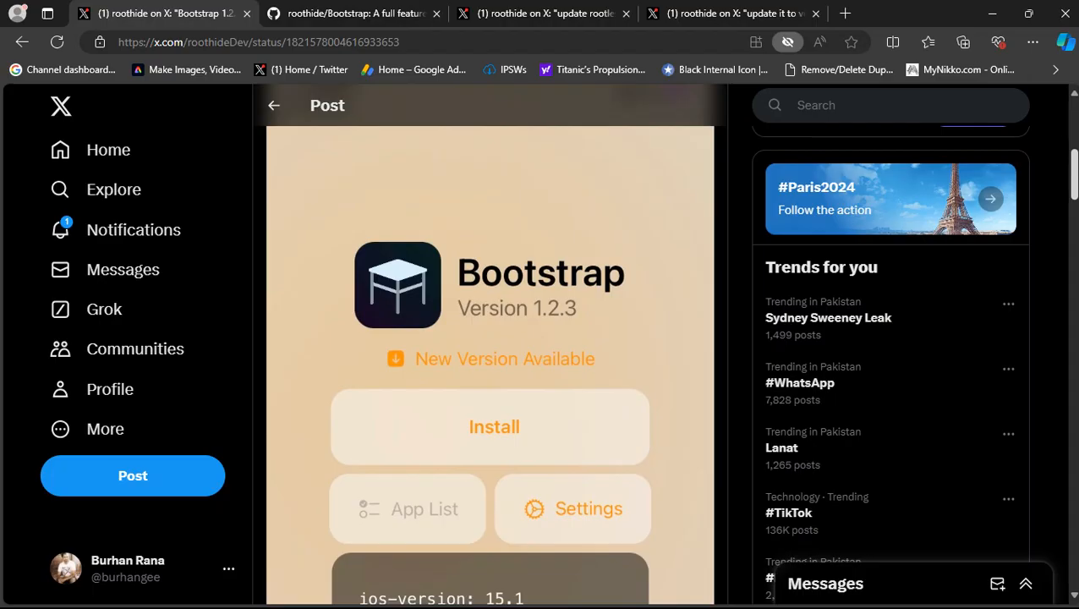
pyautogui.scroll(-3)
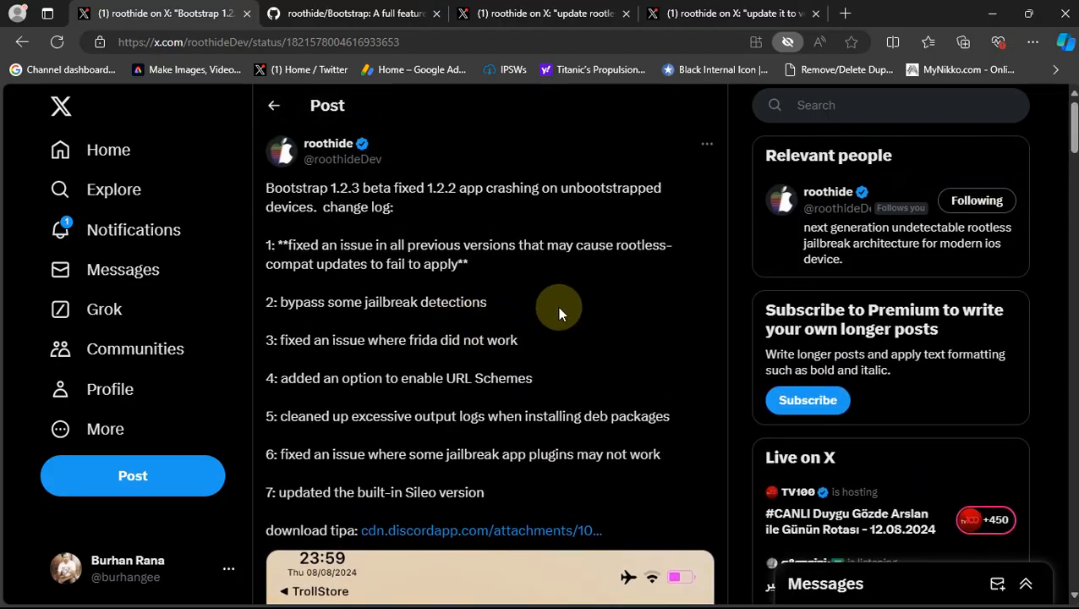
pyautogui.moveTo(561, 307)
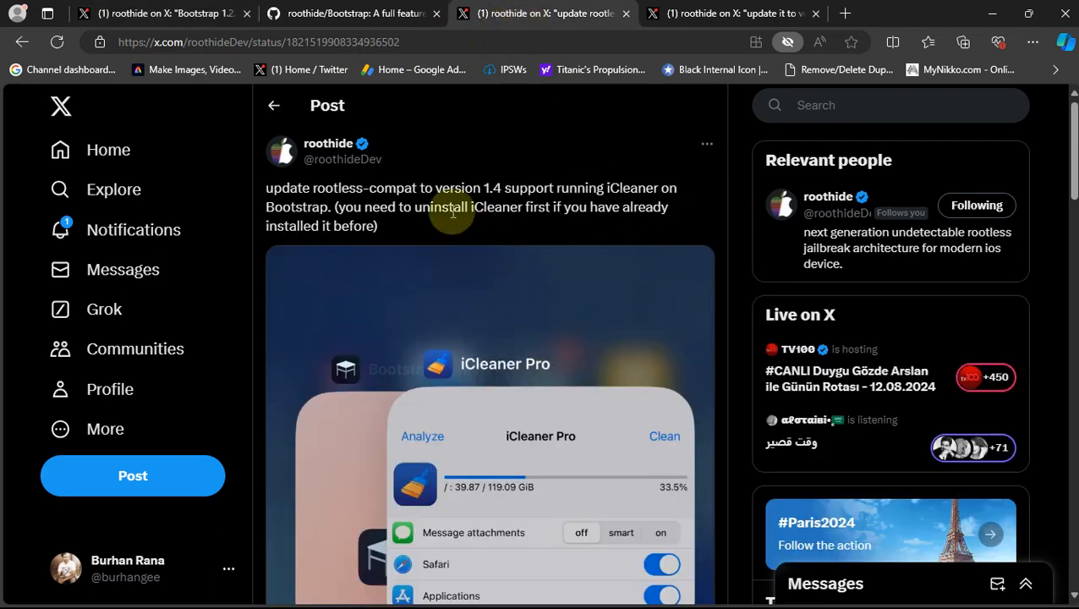
pyautogui.moveTo(380, 185)
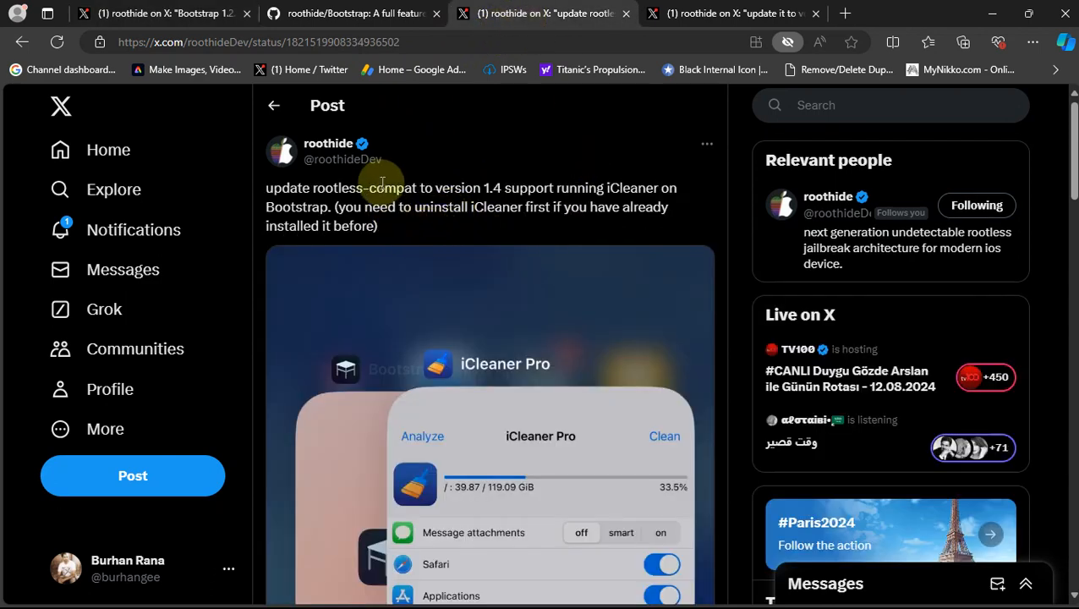
pyautogui.moveTo(590, 235)
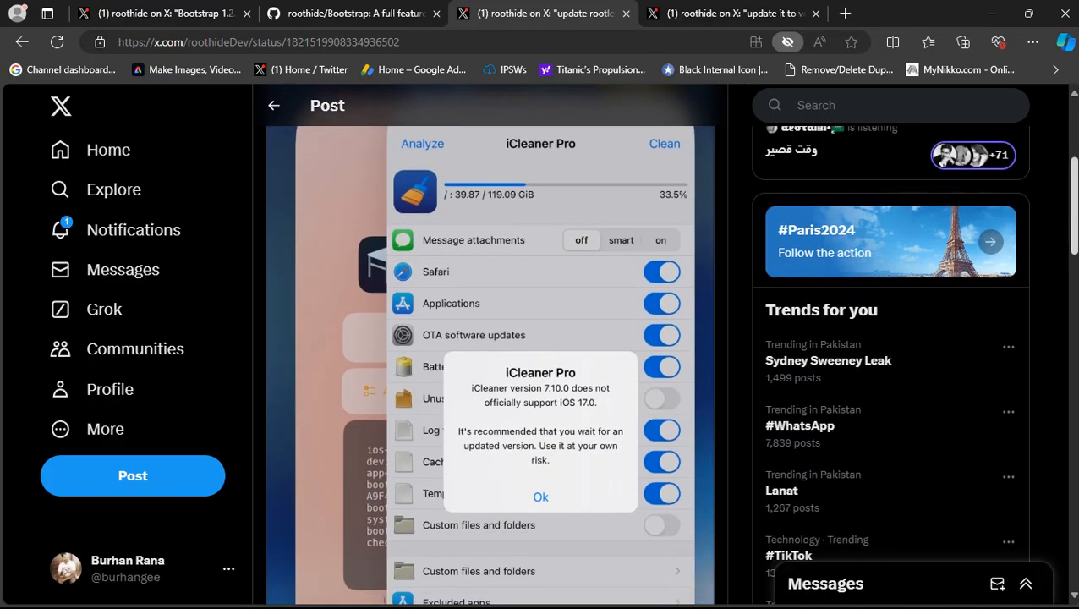
pyautogui.scroll(-3)
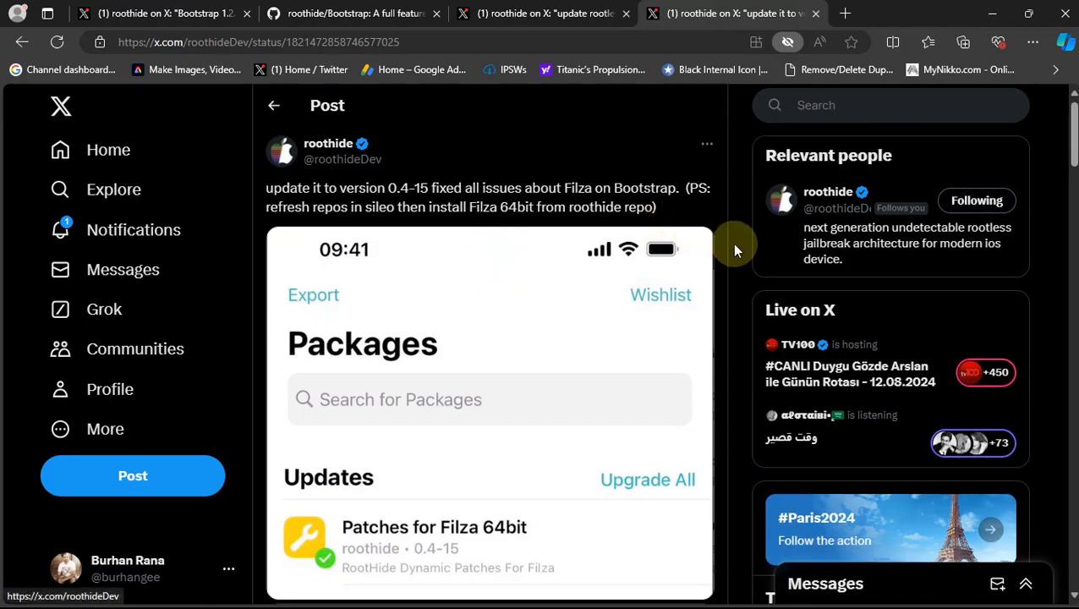
pyautogui.moveTo(474, 203)
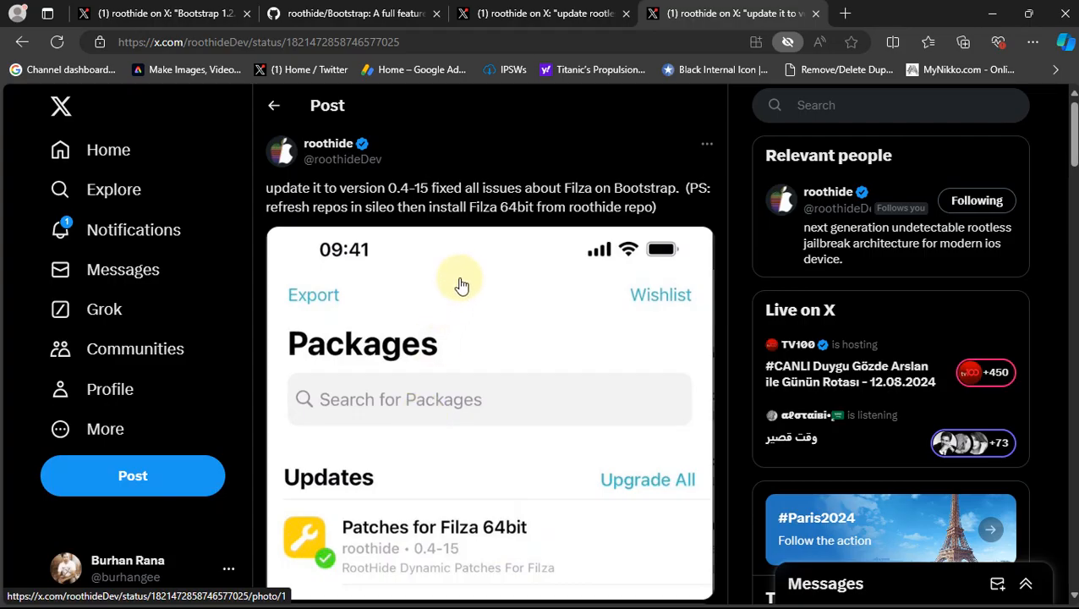
pyautogui.moveTo(409, 202)
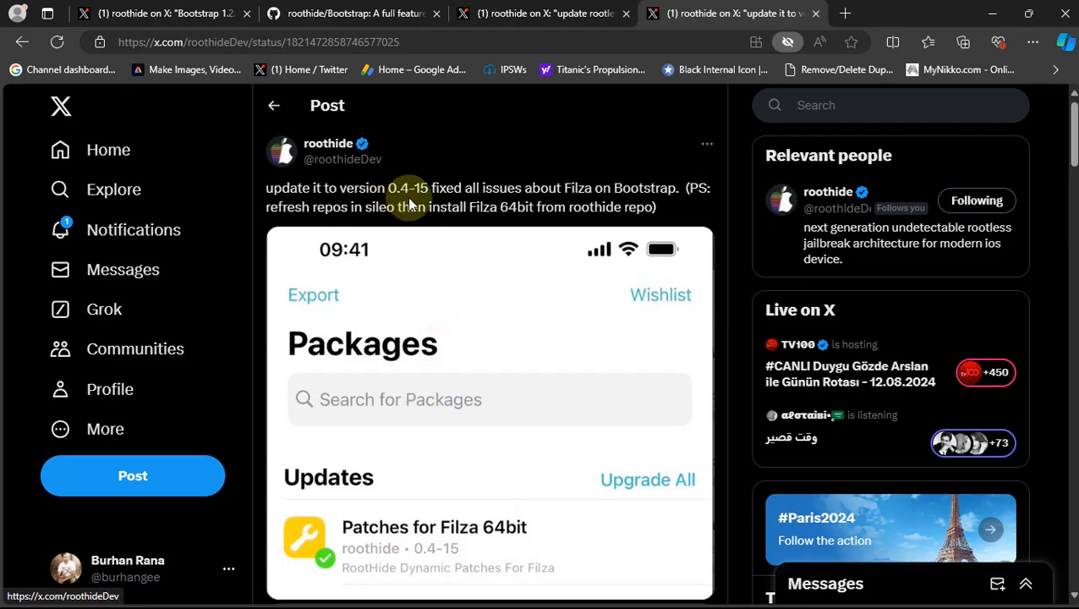
pyautogui.scroll(-3)
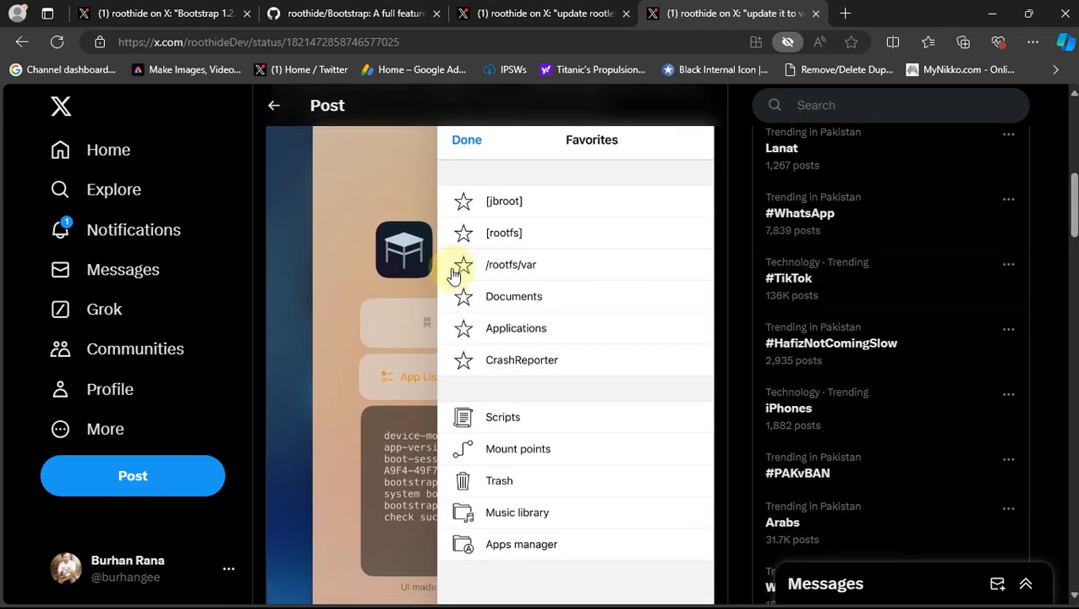
pyautogui.click(347, 14)
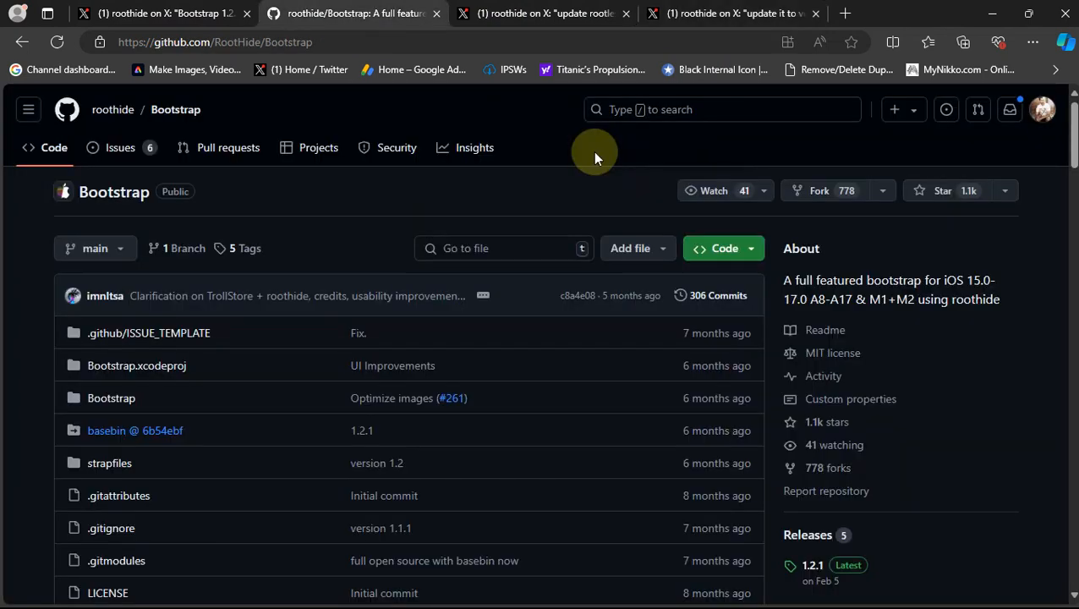
pyautogui.moveTo(330, 110)
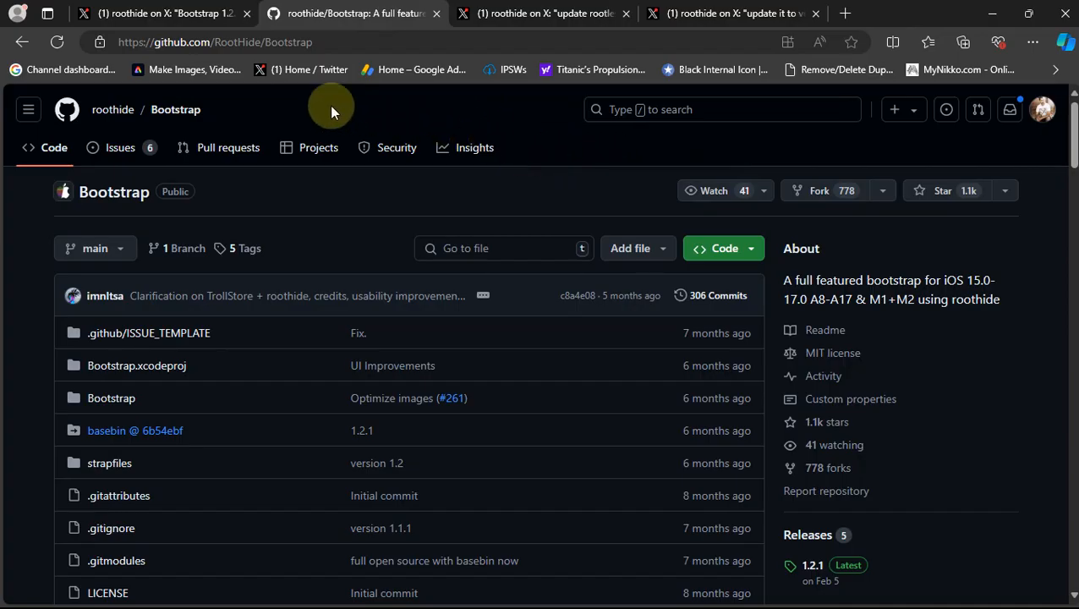
# Scroll the Bootstrap 1.2.3 beta post to its changelog and cdn.discordapp download link.
pyautogui.scroll(-3)
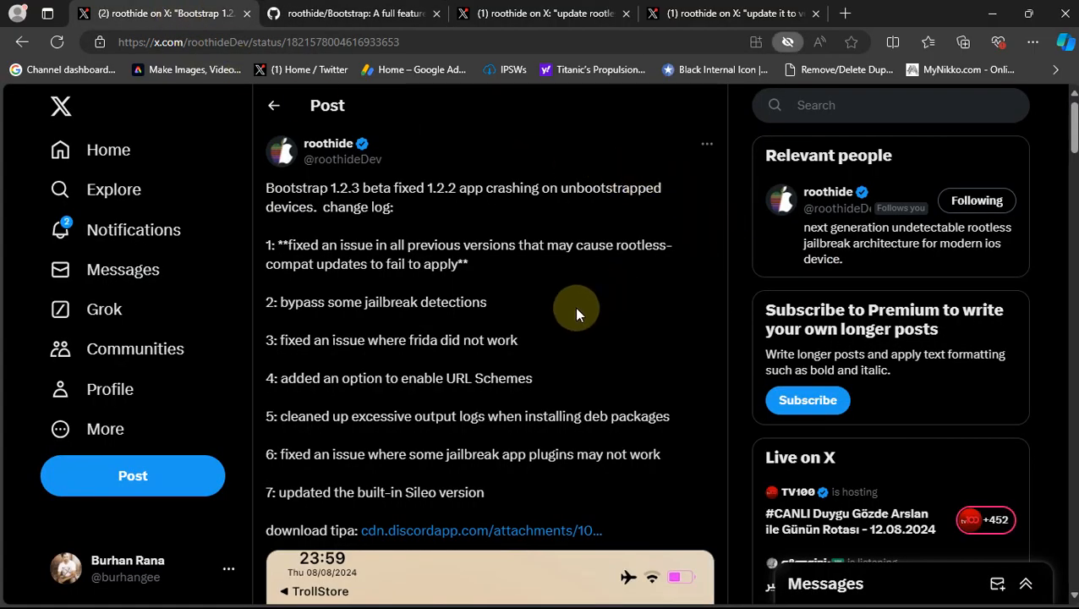
pyautogui.moveTo(514, 382)
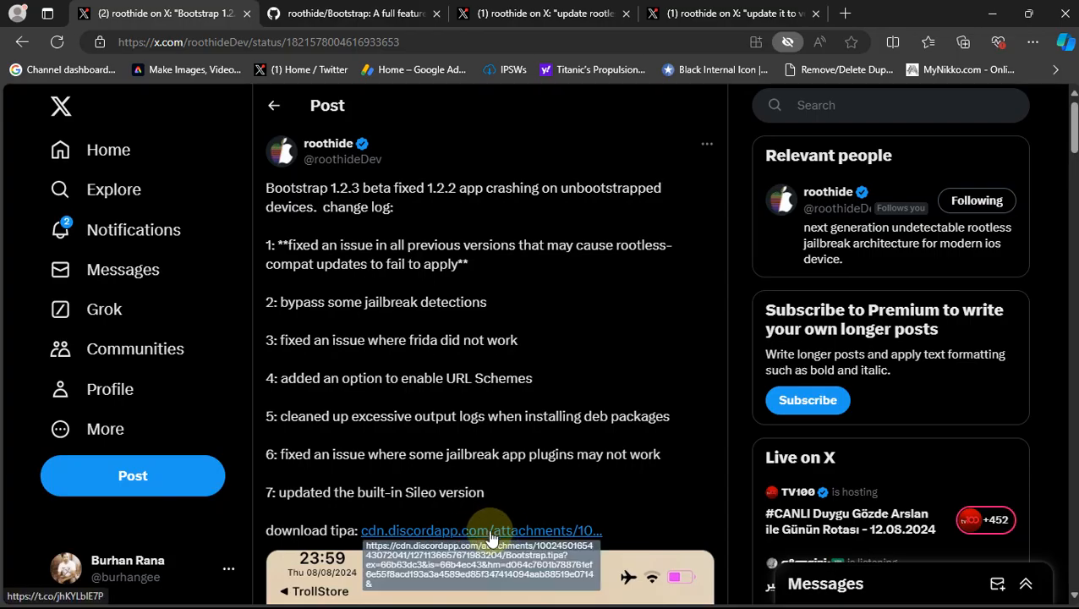
pyautogui.moveTo(555, 304)
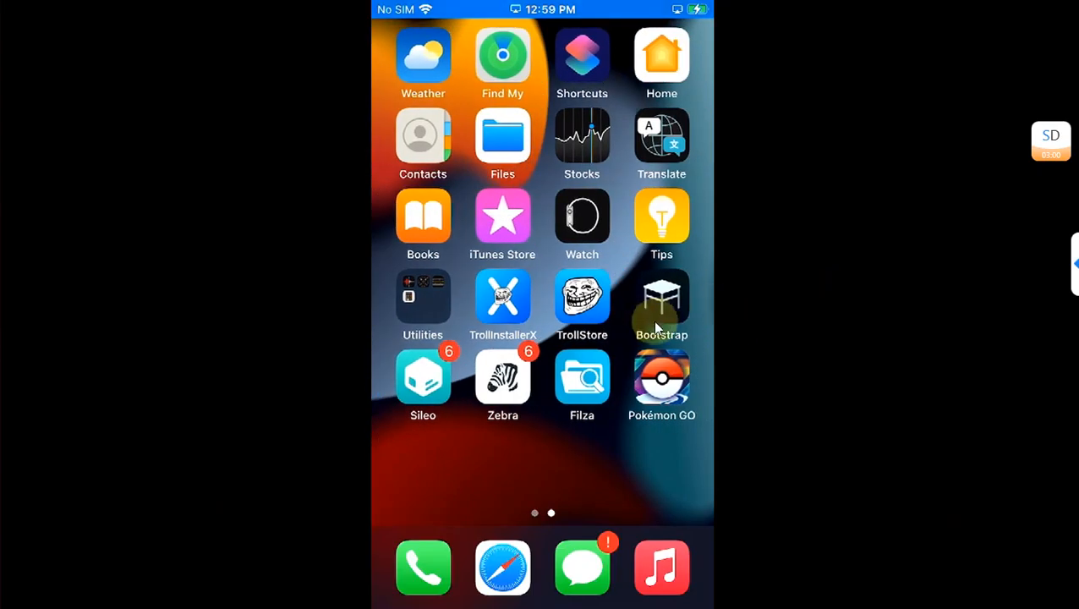
# Launch Sileo on the mirrored iPhone and browse its Featured packages.
pyautogui.click(662, 304)
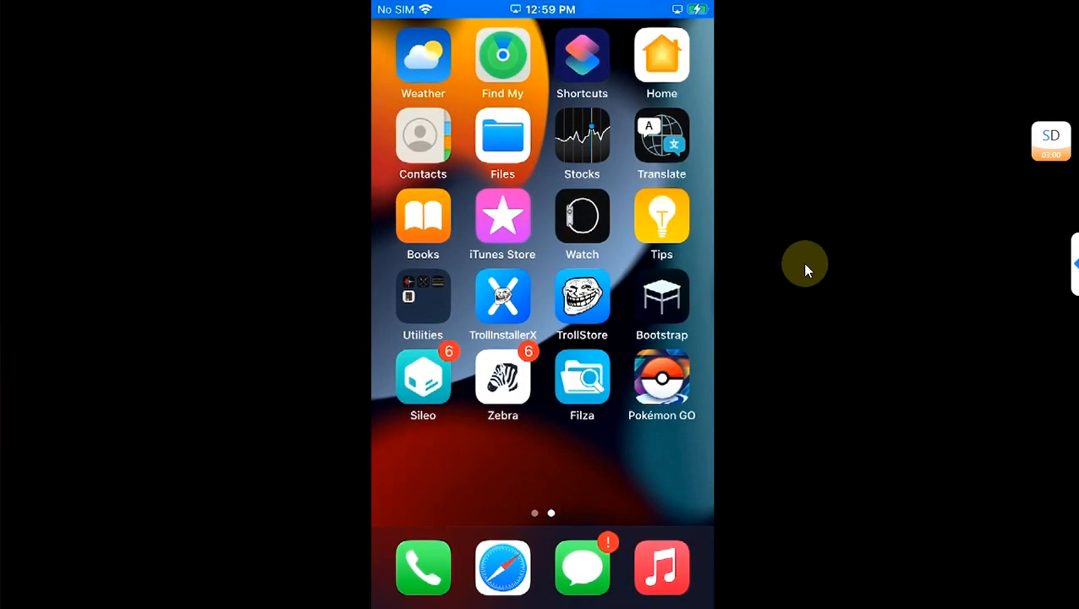
pyautogui.click(661, 301)
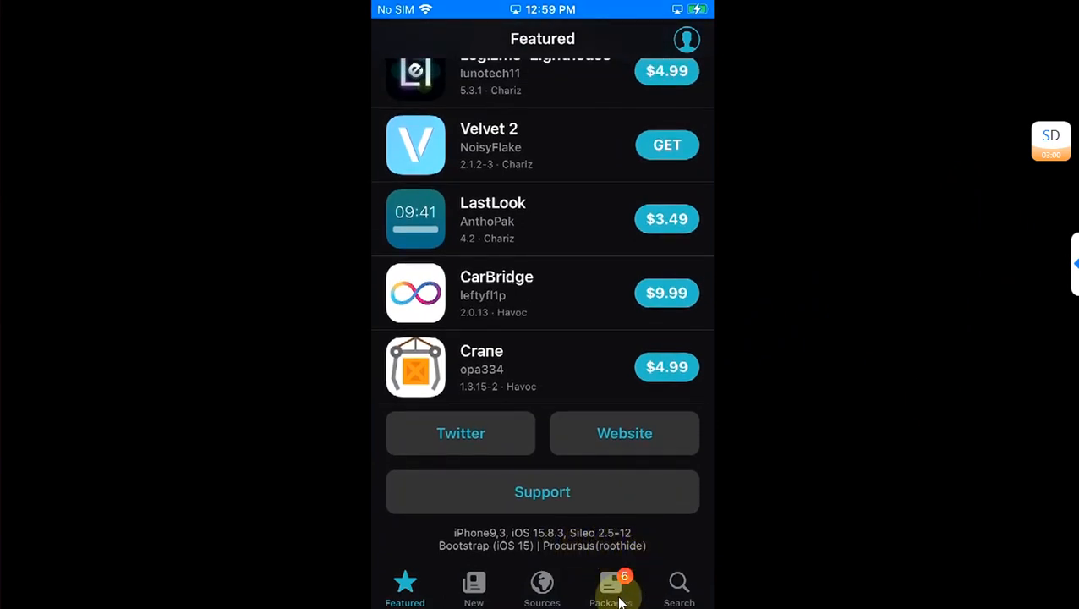
pyautogui.click(608, 589)
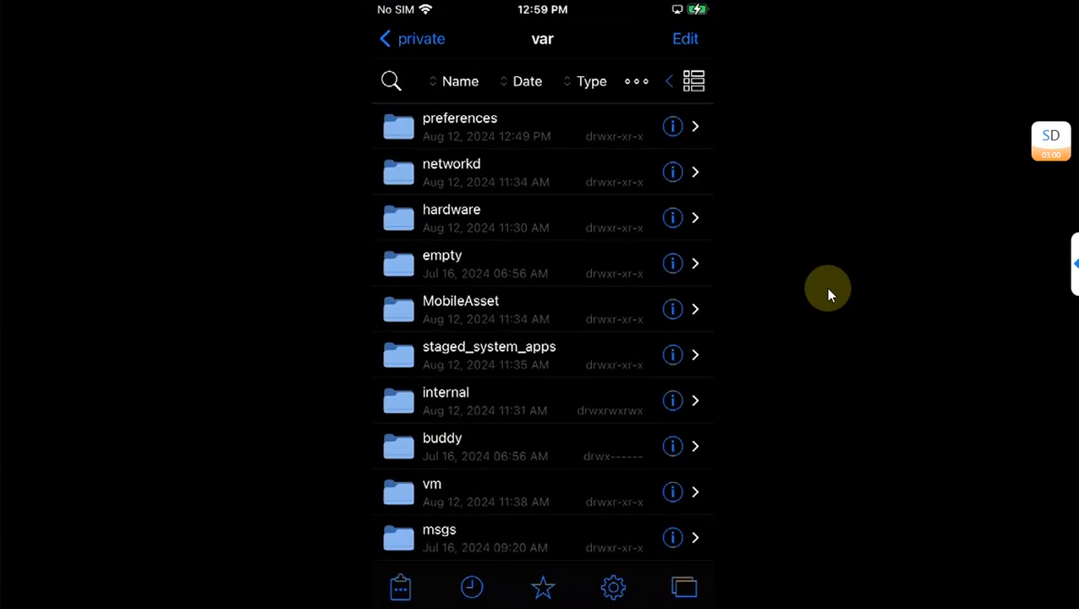
pyautogui.scroll(-3)
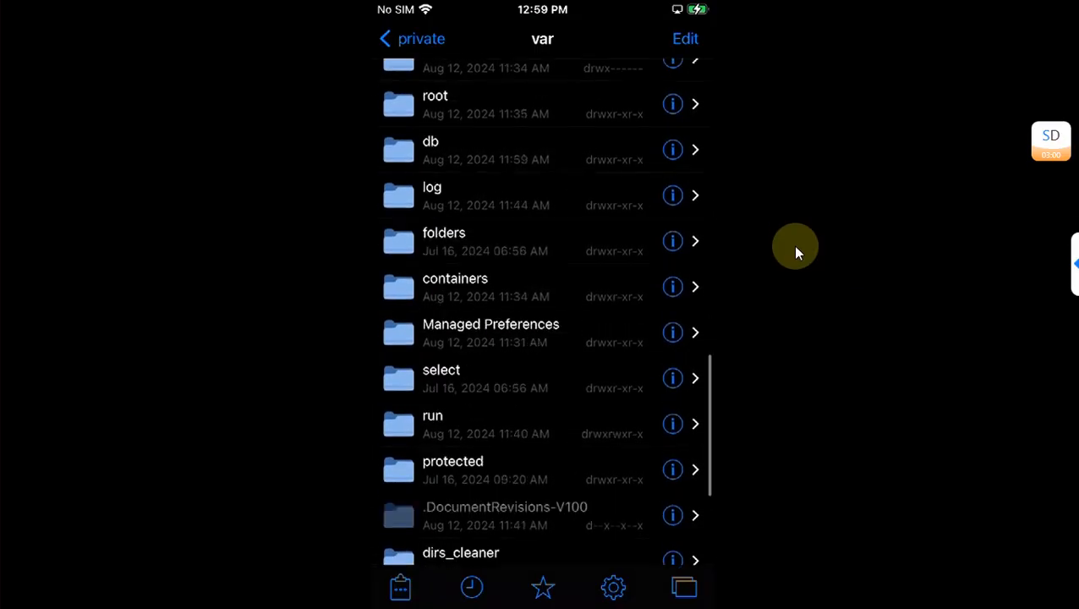
# Return to the phone's home screen and page across it to show Bootstrap installed.
pyautogui.press('home')
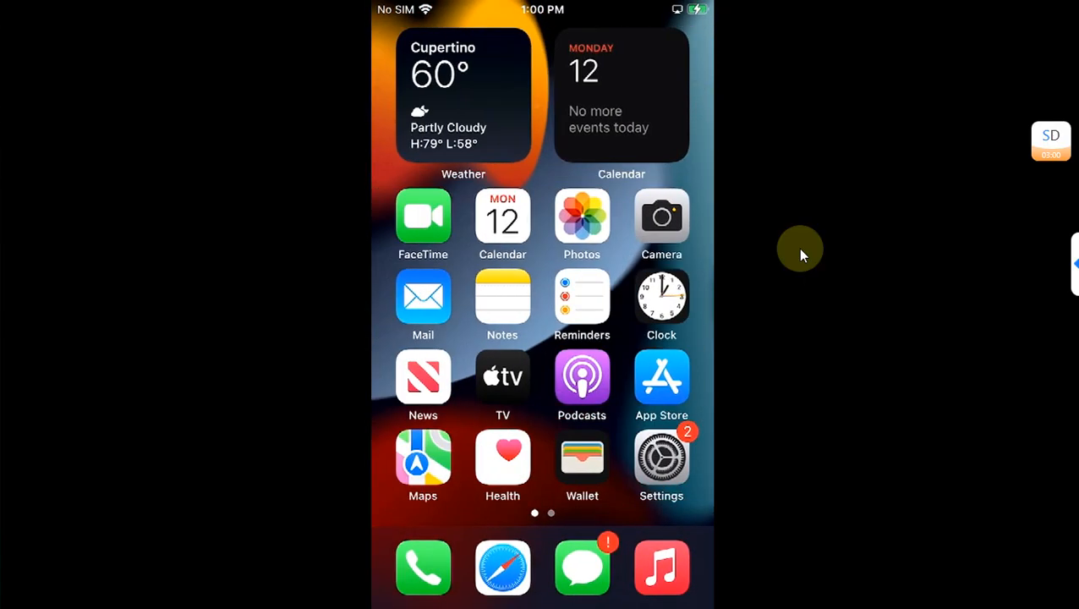
pyautogui.hscroll(-3)
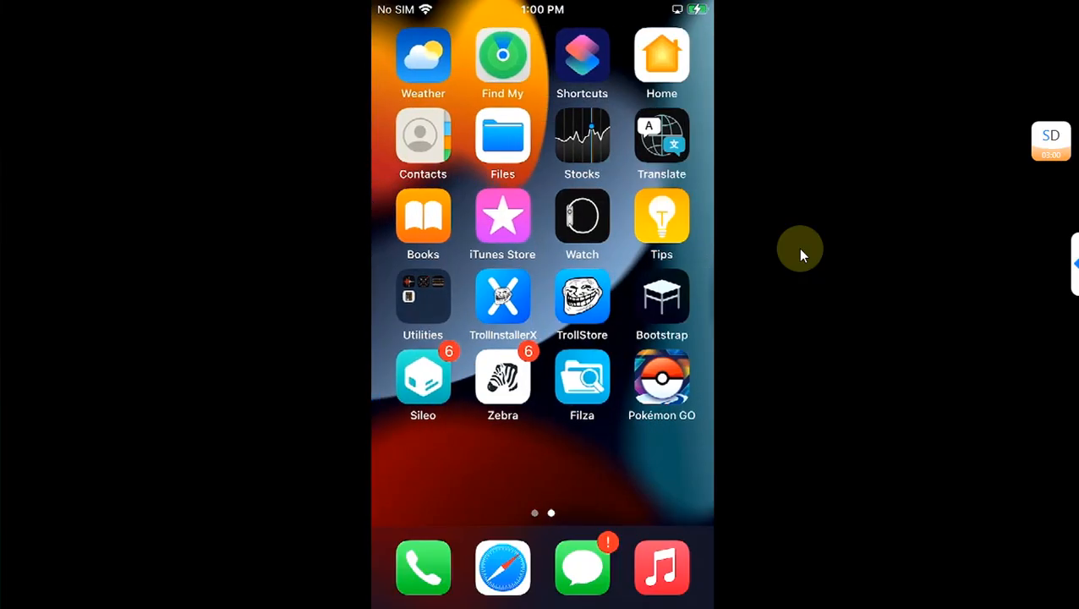
pyautogui.hscroll(3)
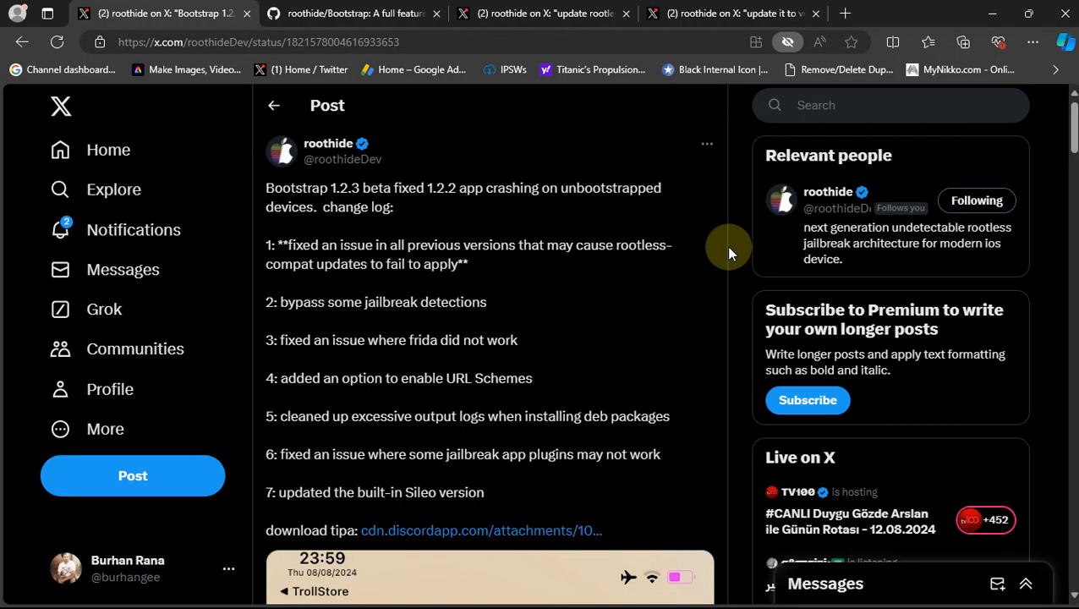
pyautogui.moveTo(531, 101)
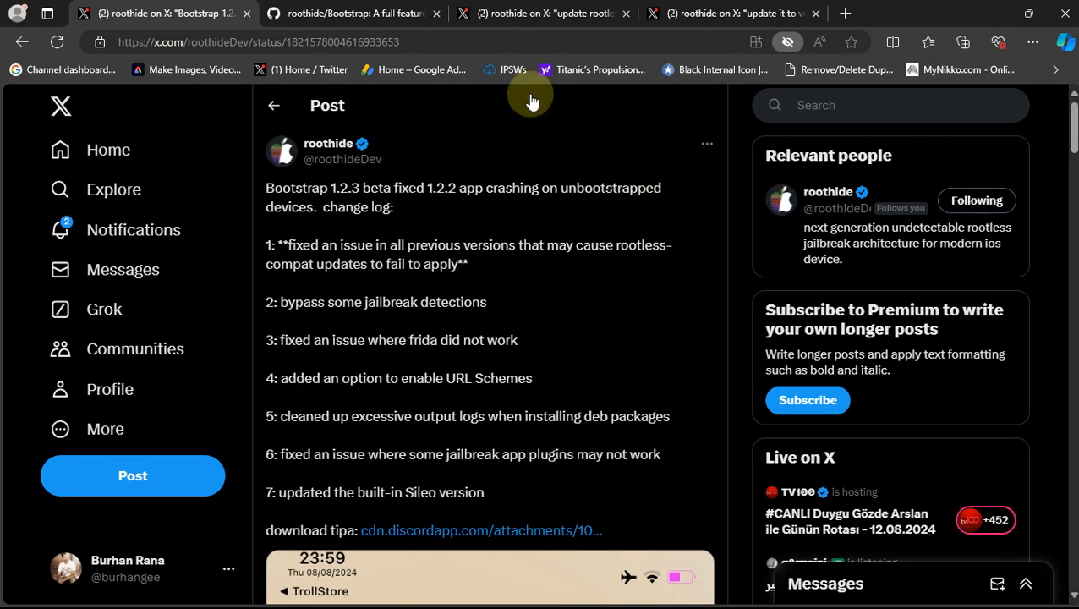
# Switch from the X post to the roothide/Bootstrap repository tab on GitHub.
pyautogui.click(352, 14)
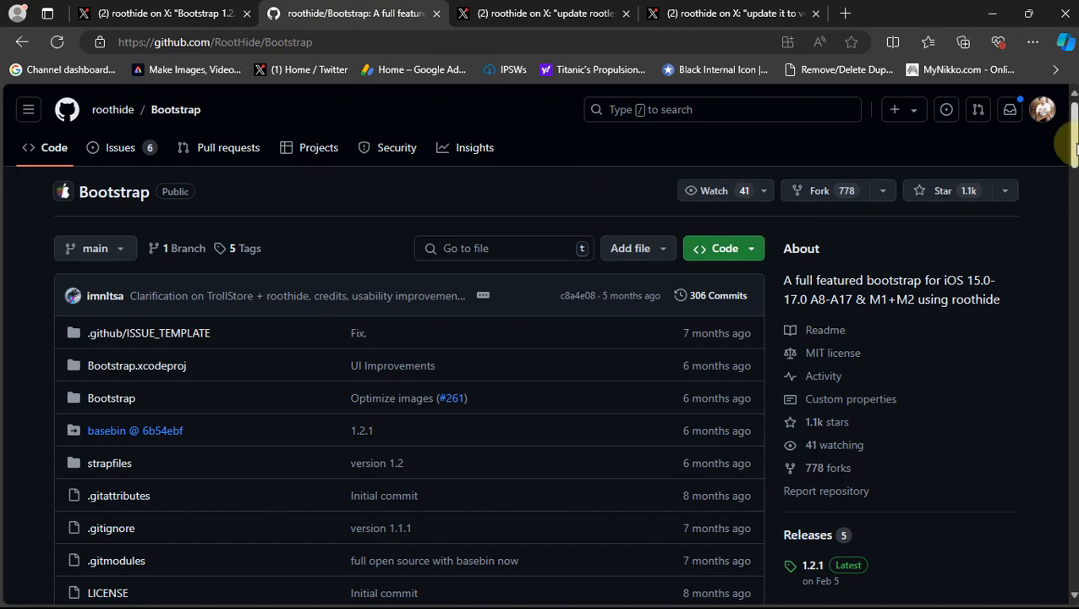